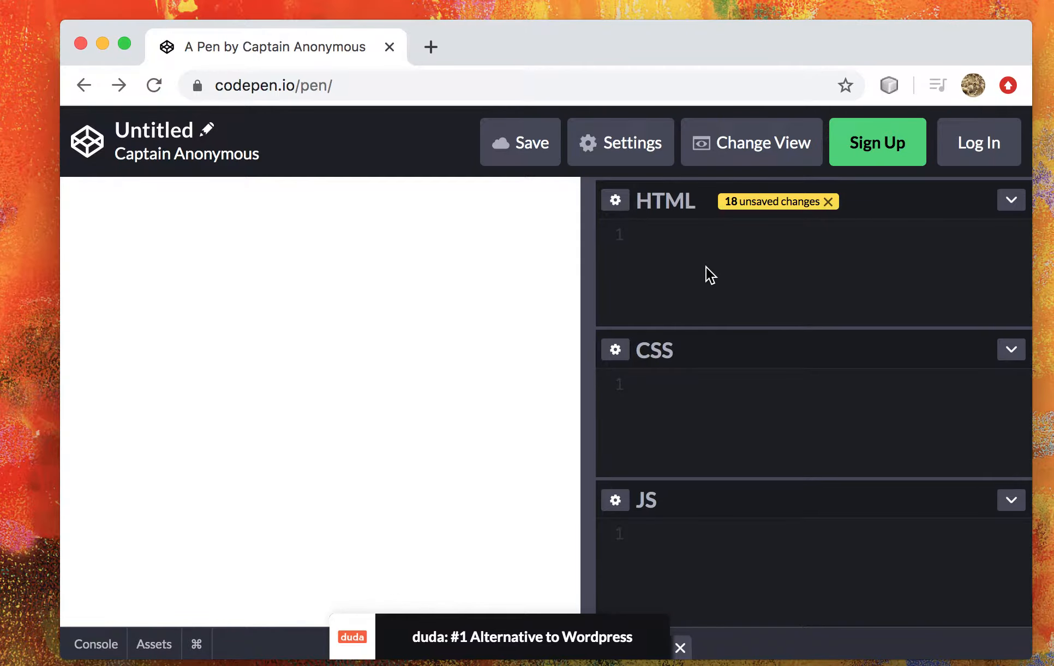
Type a self-closing <img /> tag containing an empty src="" attribute.
{"action": "type", "text": "<"}
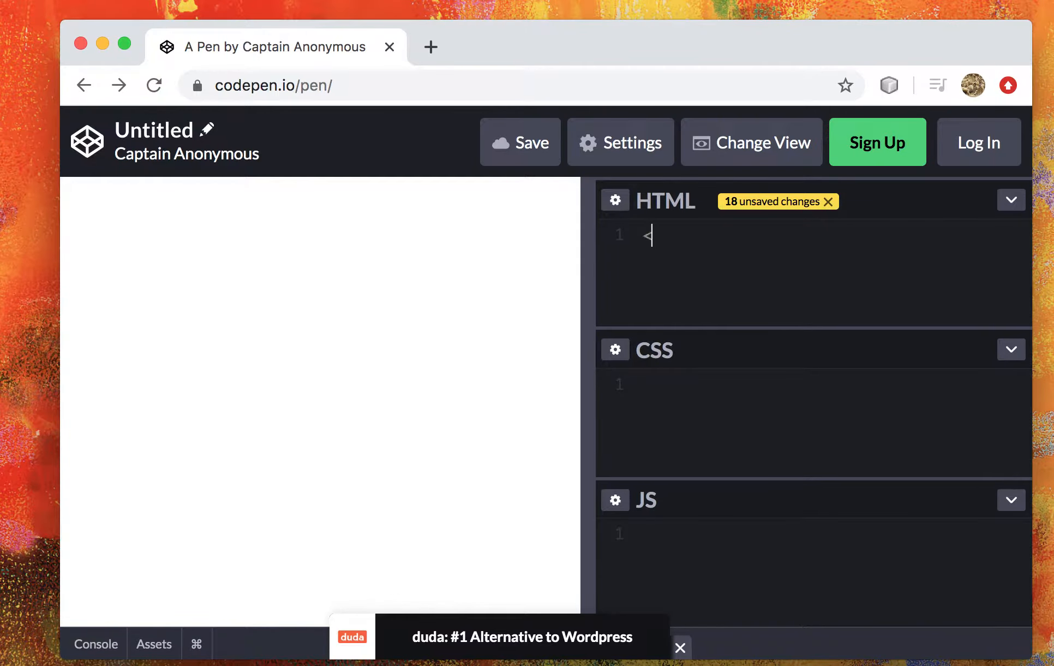
{"action": "type", "text": "img"}
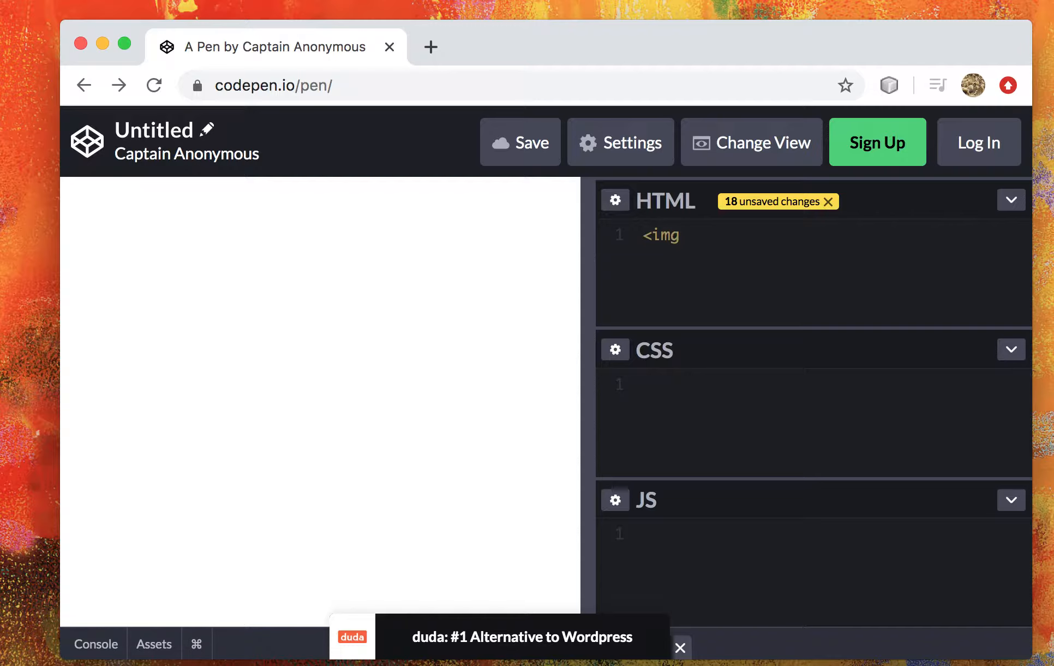
{"action": "type", "text": "/"}
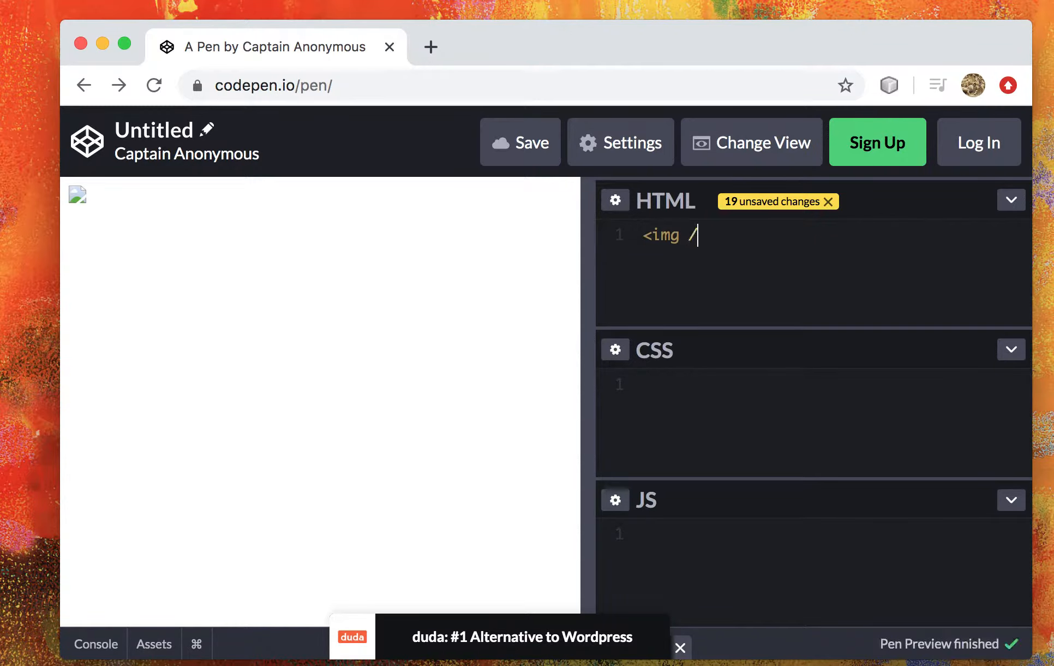
{"action": "type", "text": ">"}
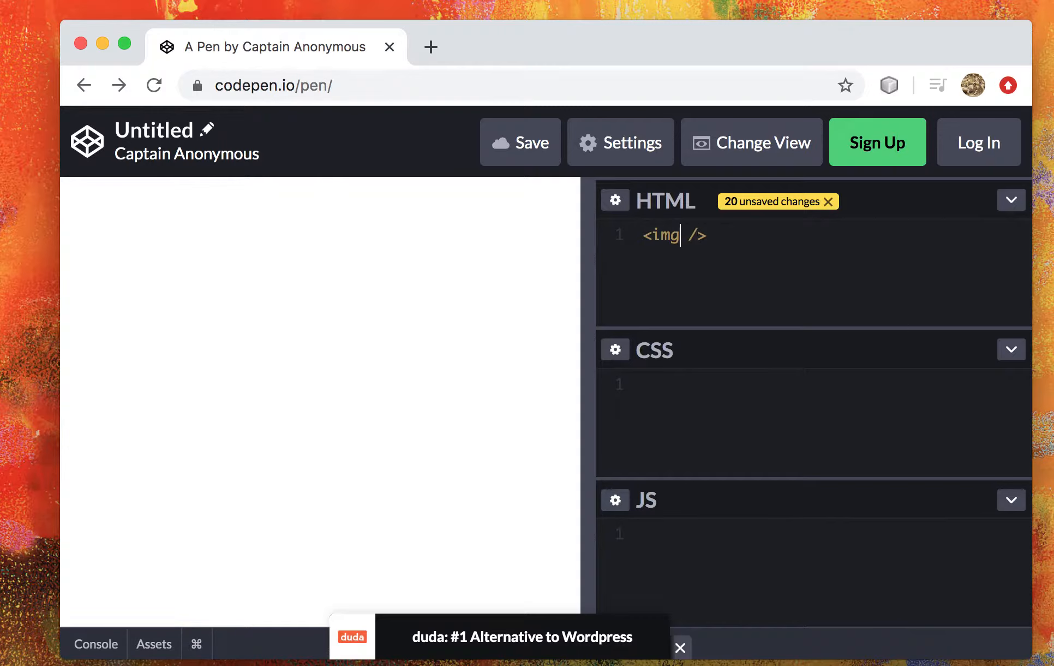
{"action": "type", "text": "src=\"\""}
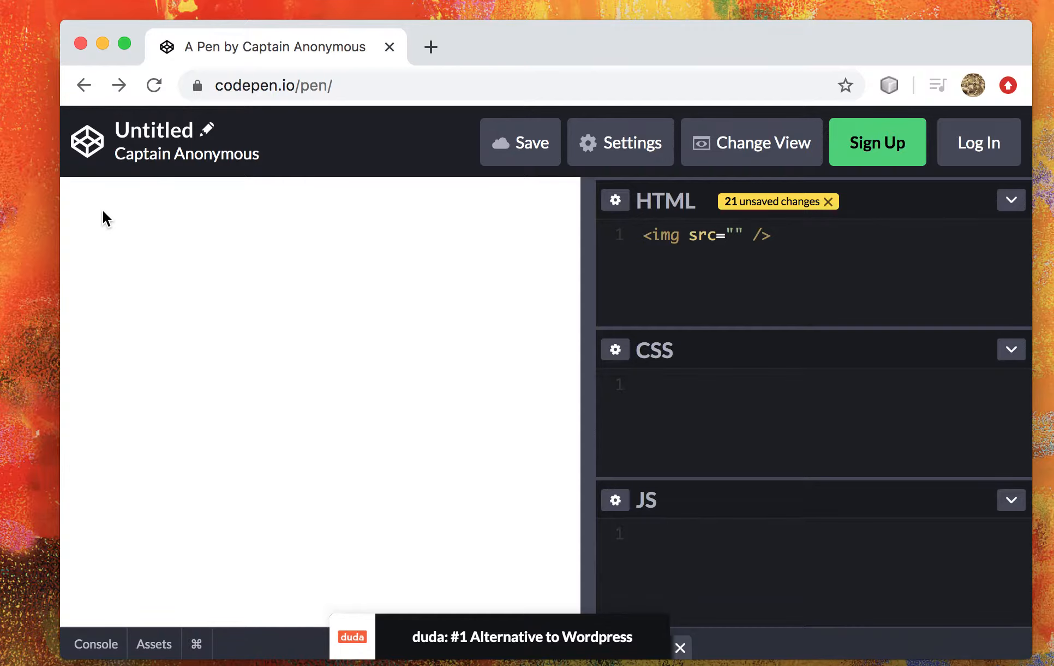
{"action": "mouse_move", "coordinate": [69, 199]}
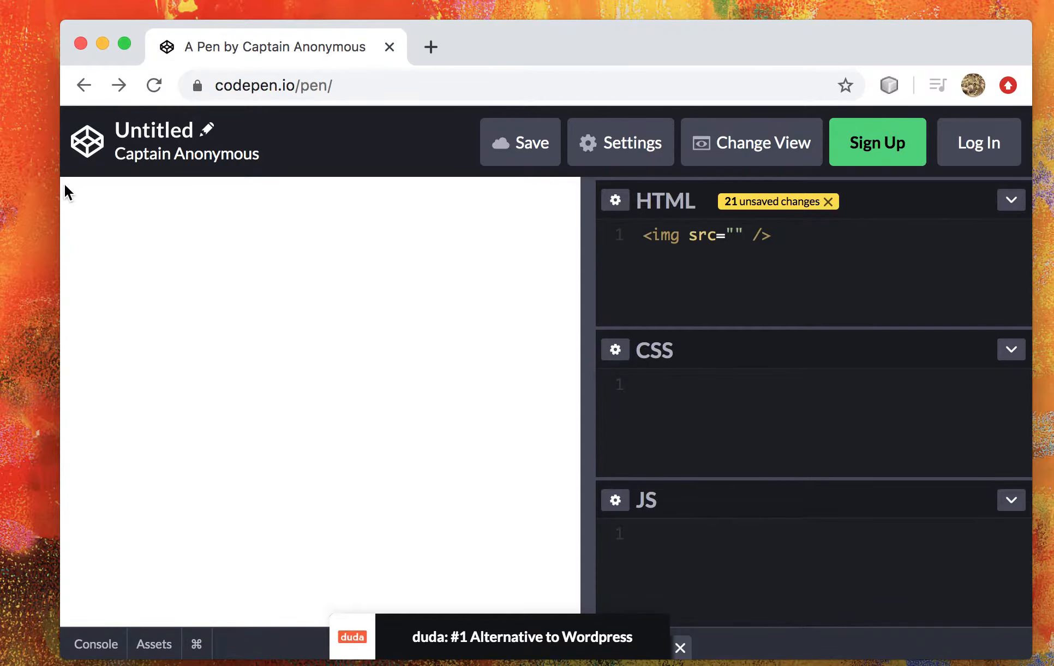
Paste the Maryland Zoo okapi_web-1024x683.jpg URL into src and stay on the pen.
{"action": "left_click", "coordinate": [743, 236]}
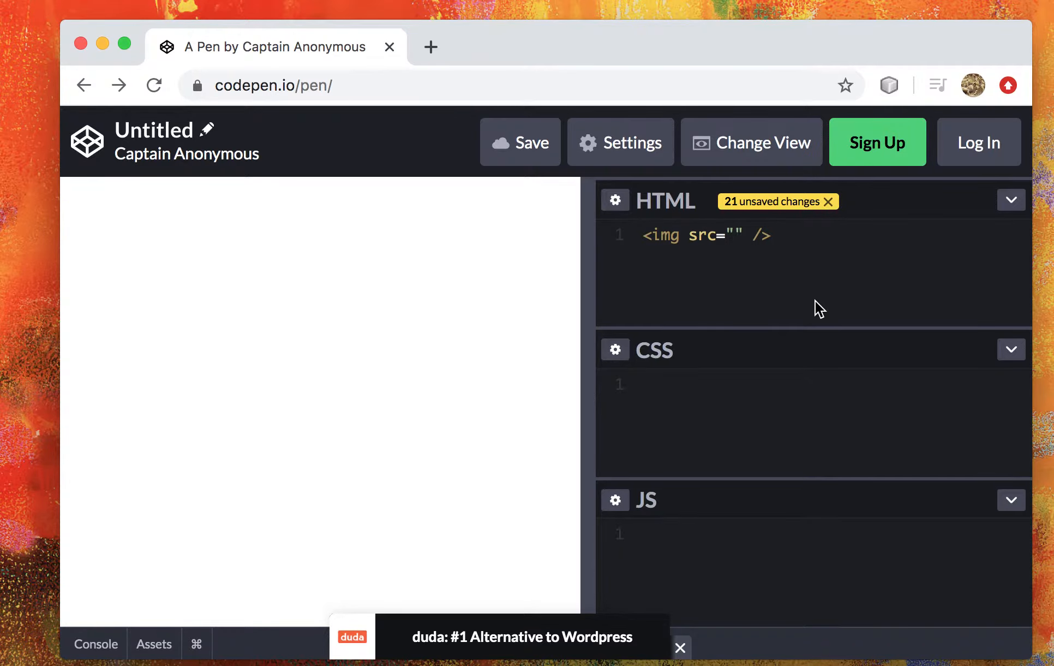
{"action": "type", "text": "https://www.marylandzoo.org/wp-content/uploads/2017/10/okapi_web-1024x683.jpg"}
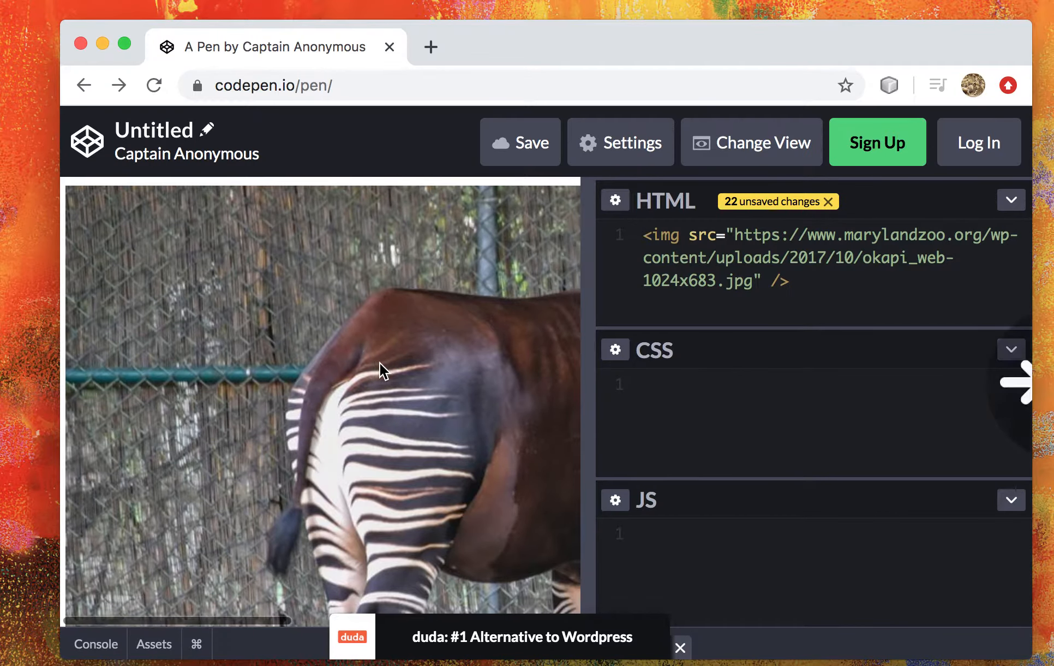
{"action": "scroll", "scroll_direction": "down", "scroll_amount": 3}
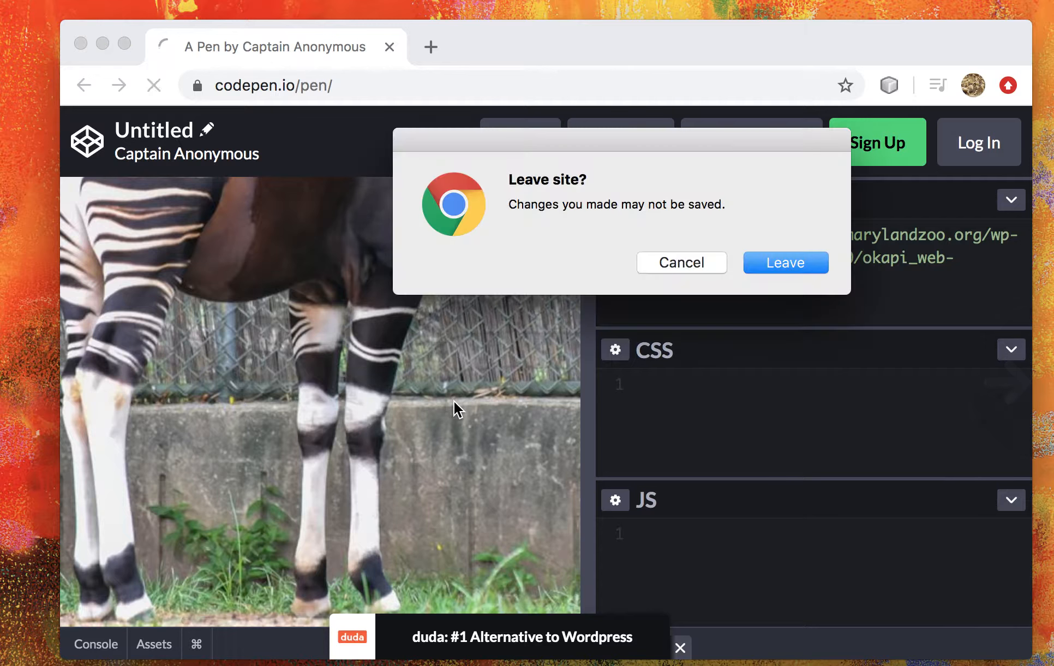
{"action": "left_click", "coordinate": [681, 262]}
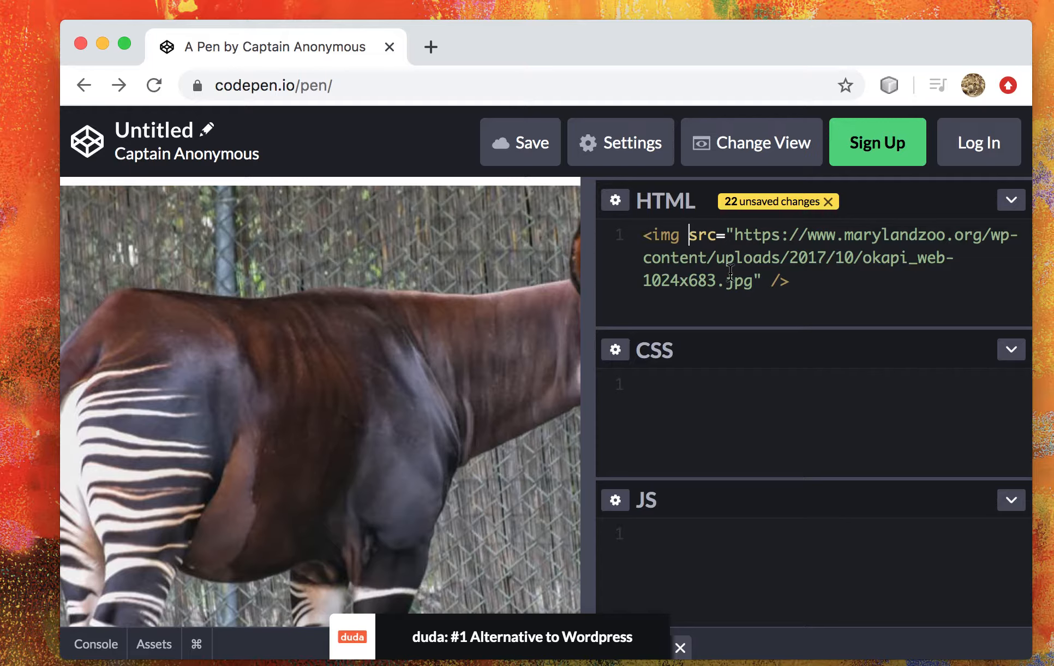
Give the okapi img tag width="100" and height="100" attributes.
{"action": "type", "text": "heihgt"}
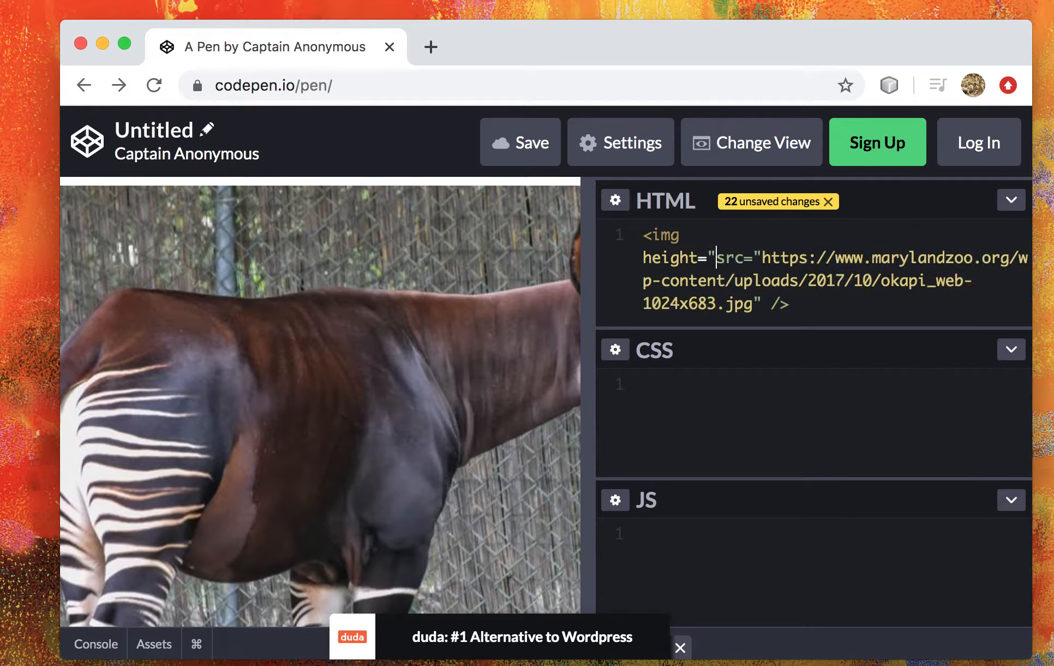
{"action": "type", "text": "100\""}
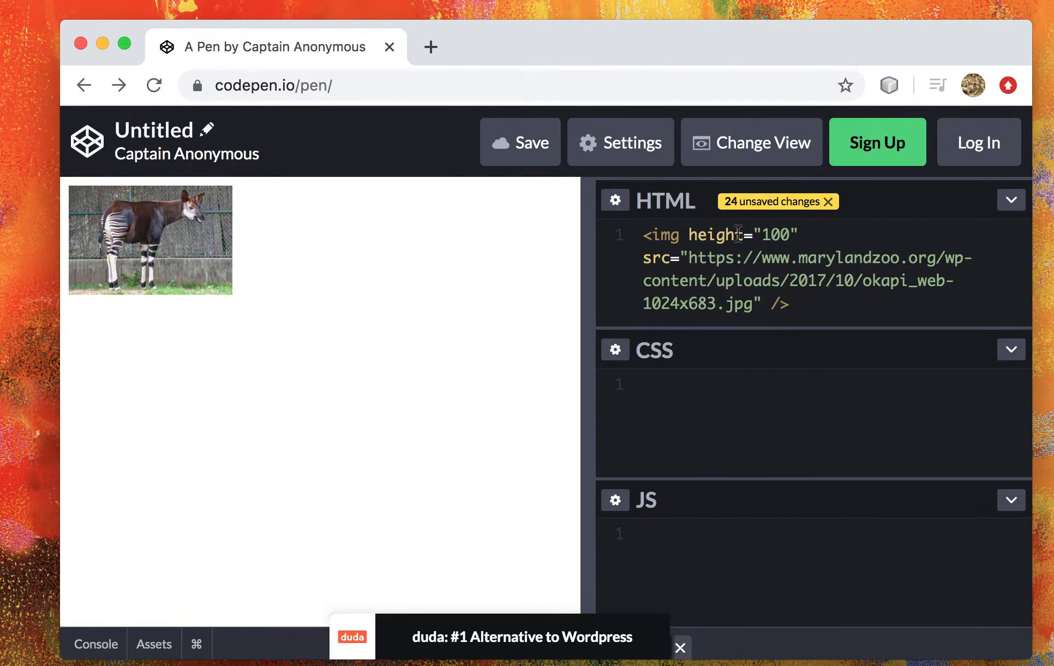
{"action": "type", "text": "wi"}
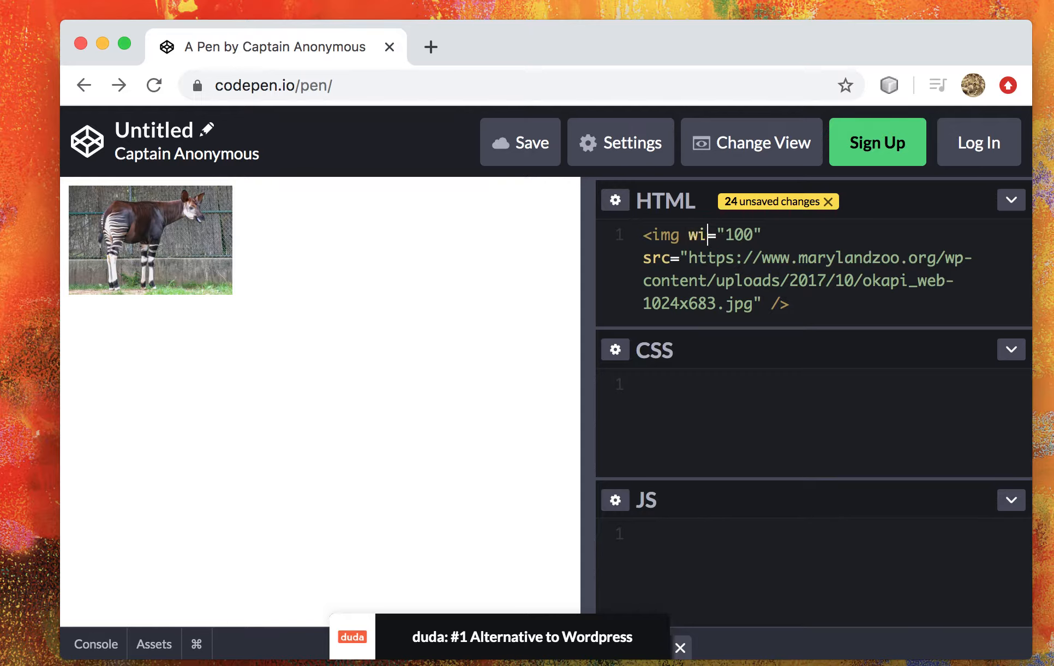
{"action": "type", "text": "dth"}
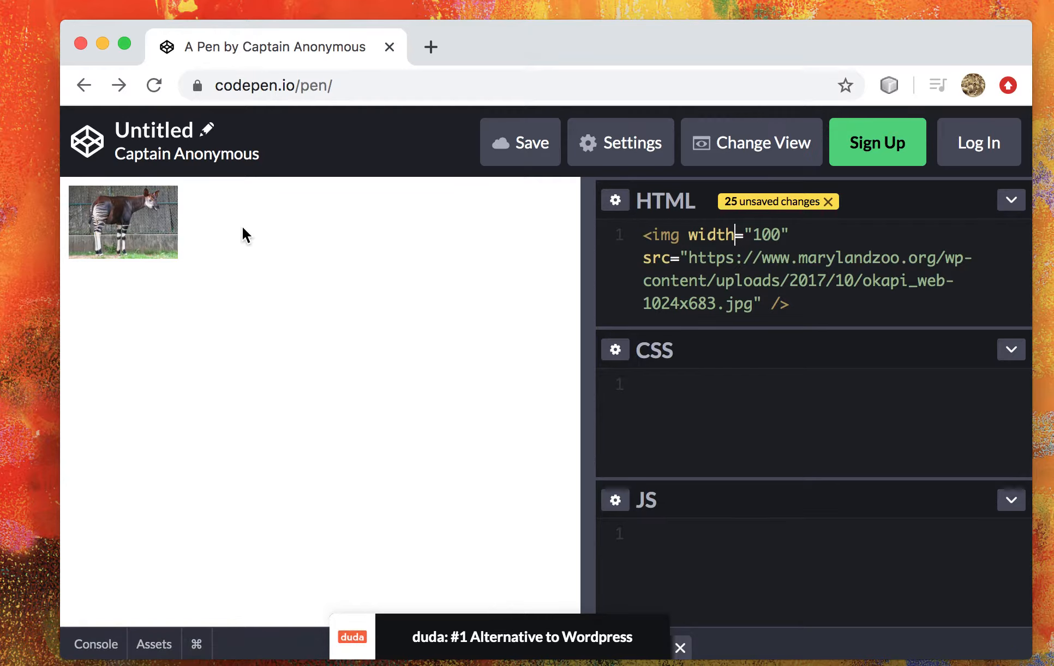
{"action": "mouse_move", "coordinate": [197, 199]}
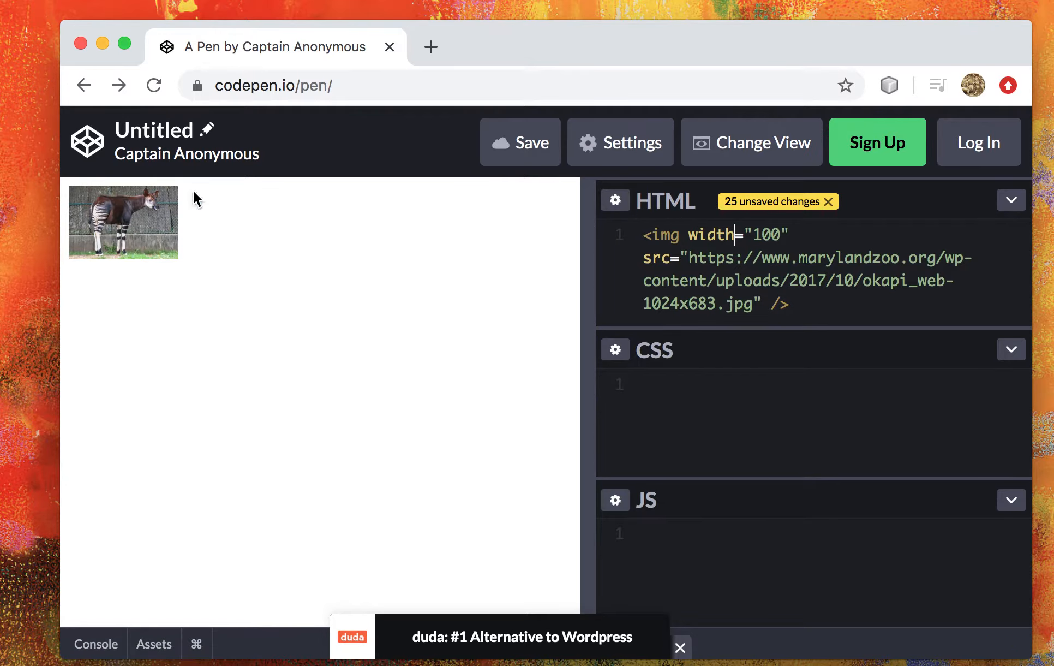
{"action": "mouse_move", "coordinate": [781, 238]}
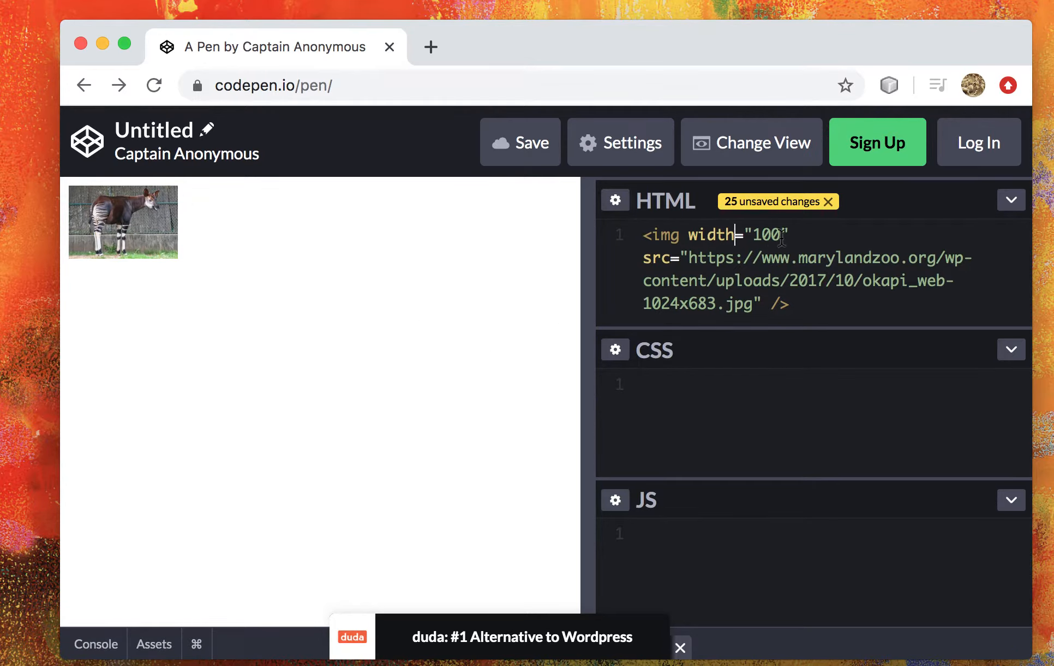
{"action": "type", "text": "height=\""}
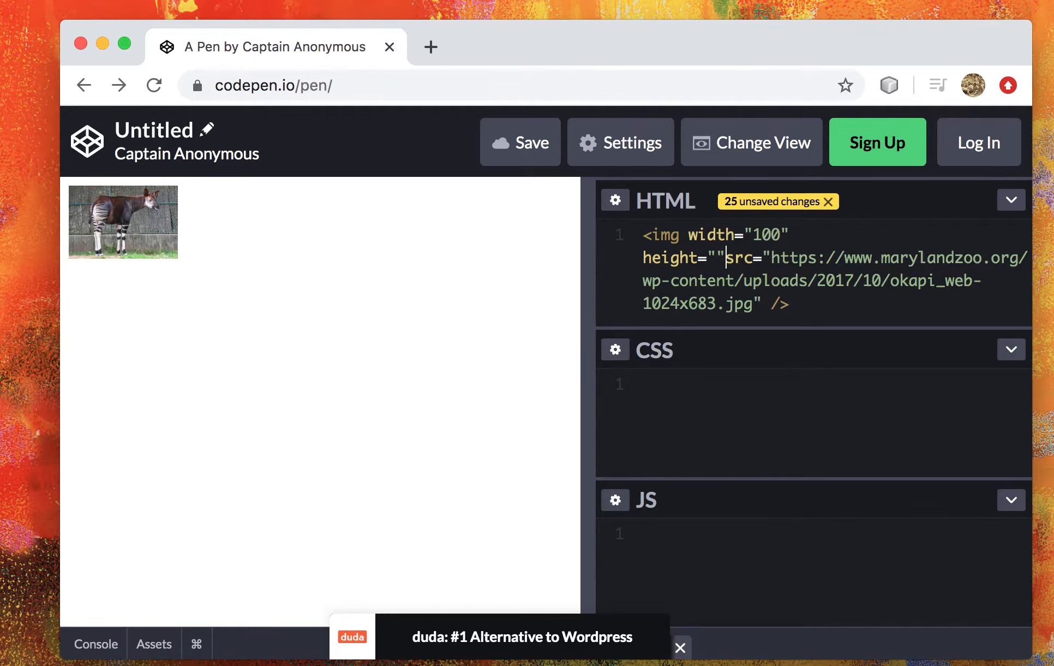
{"action": "type", "text": "10"}
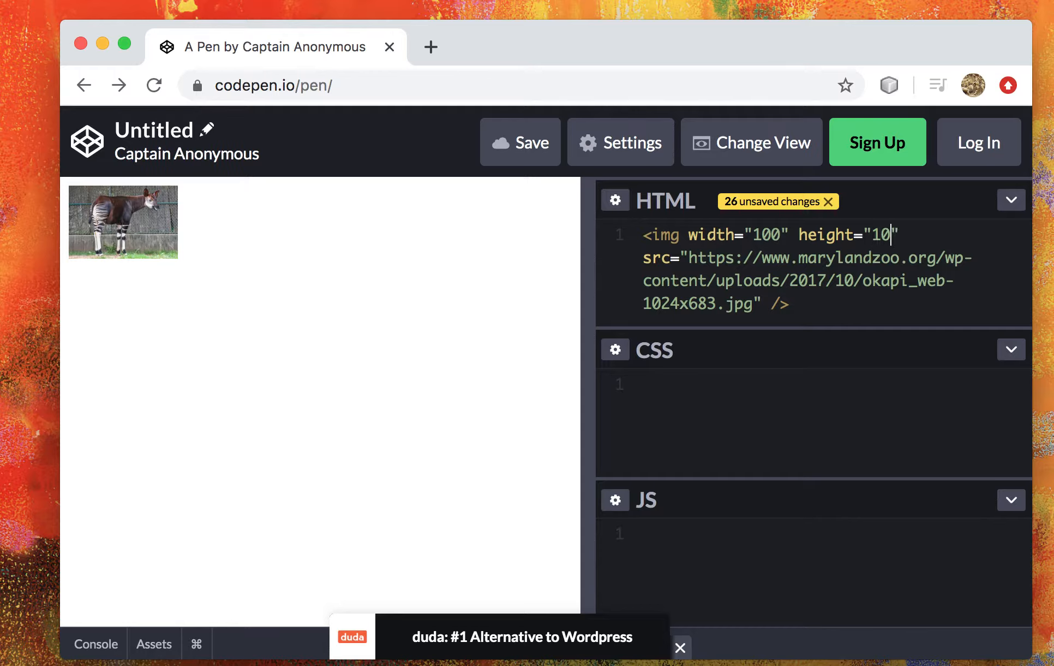
{"action": "type", "text": "0"}
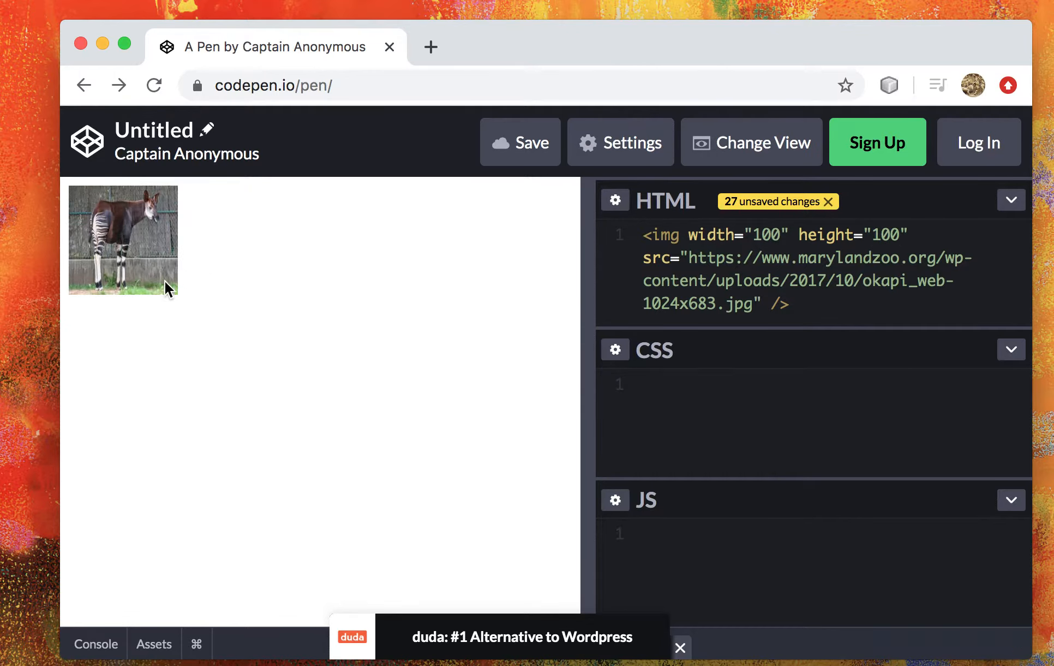
{"action": "mouse_move", "coordinate": [836, 243]}
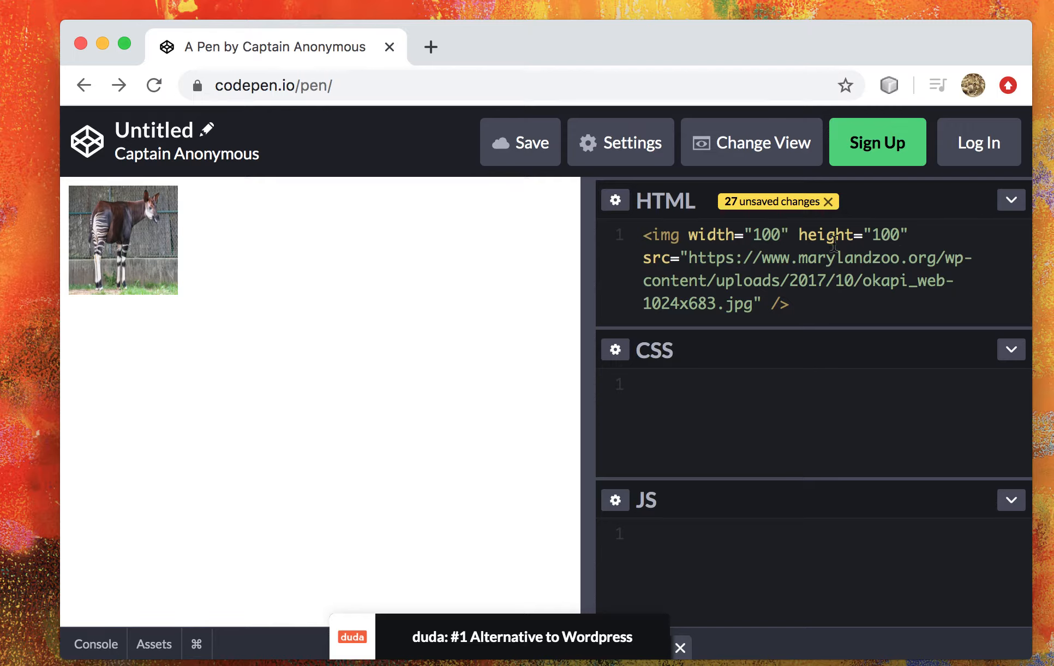
{"action": "mouse_move", "coordinate": [767, 312]}
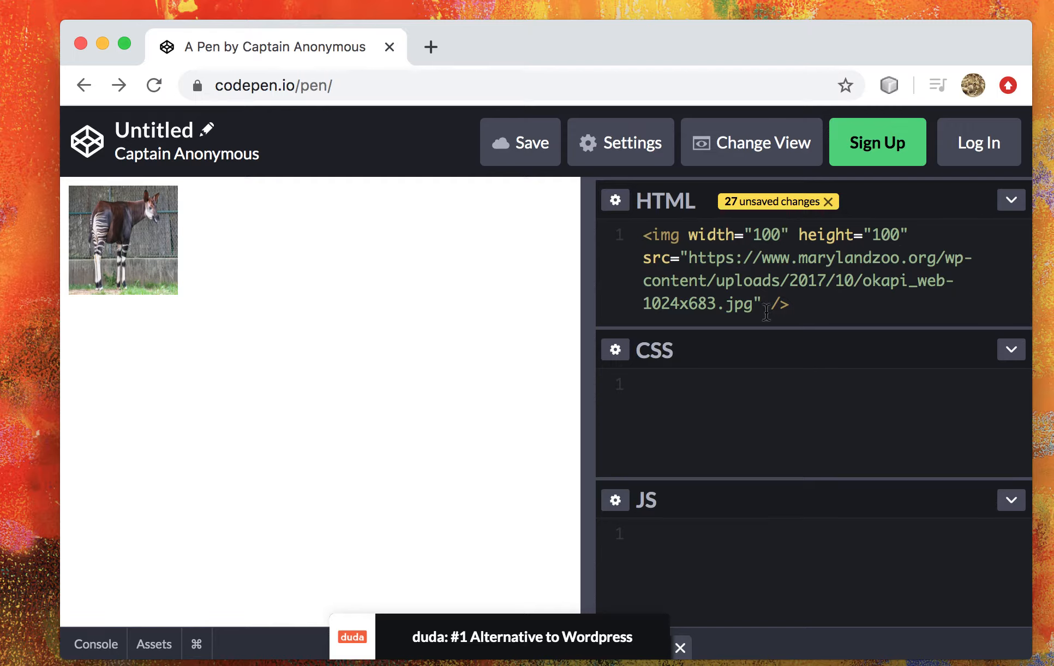
Add alt="an okapi" to the 100-by-100 okapi img tag.
{"action": "type", "text": "alt=\"\""}
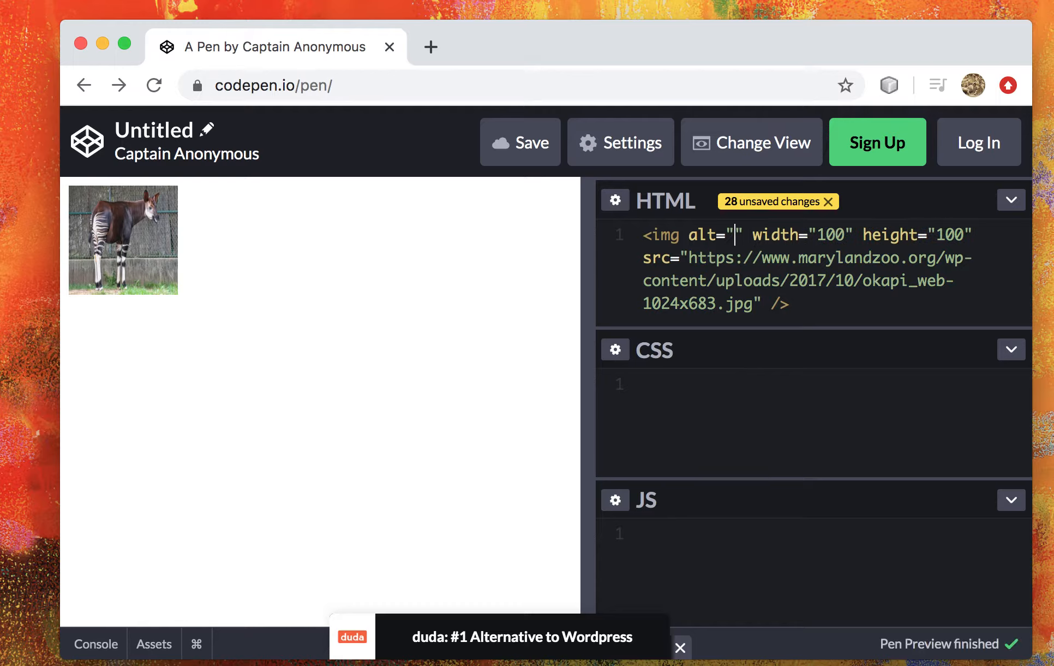
{"action": "type", "text": "an okd"}
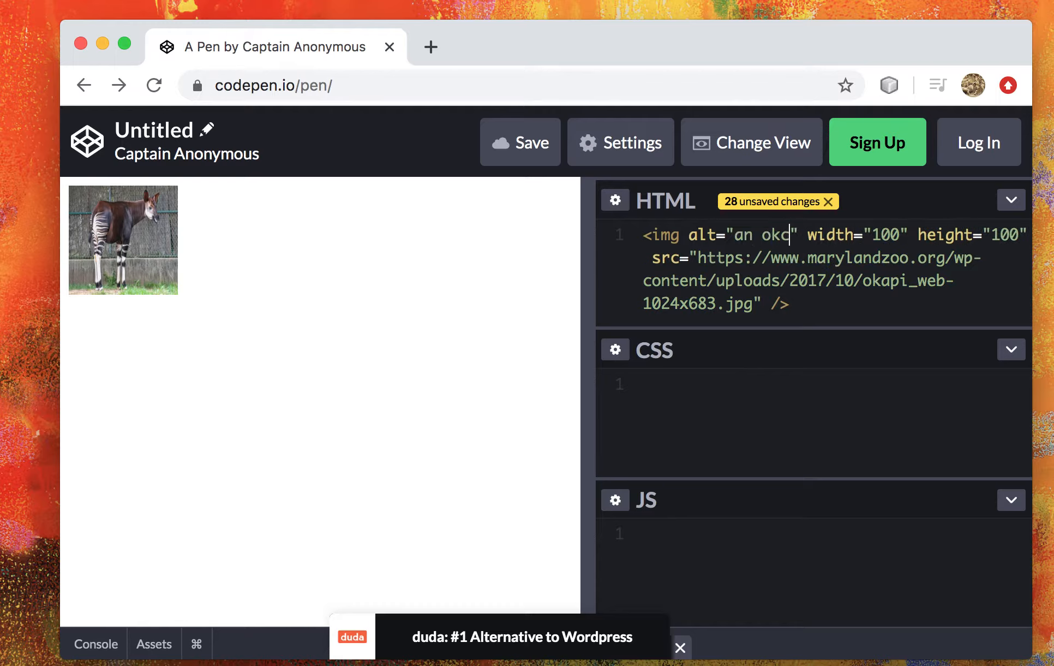
{"action": "type", "text": "api"}
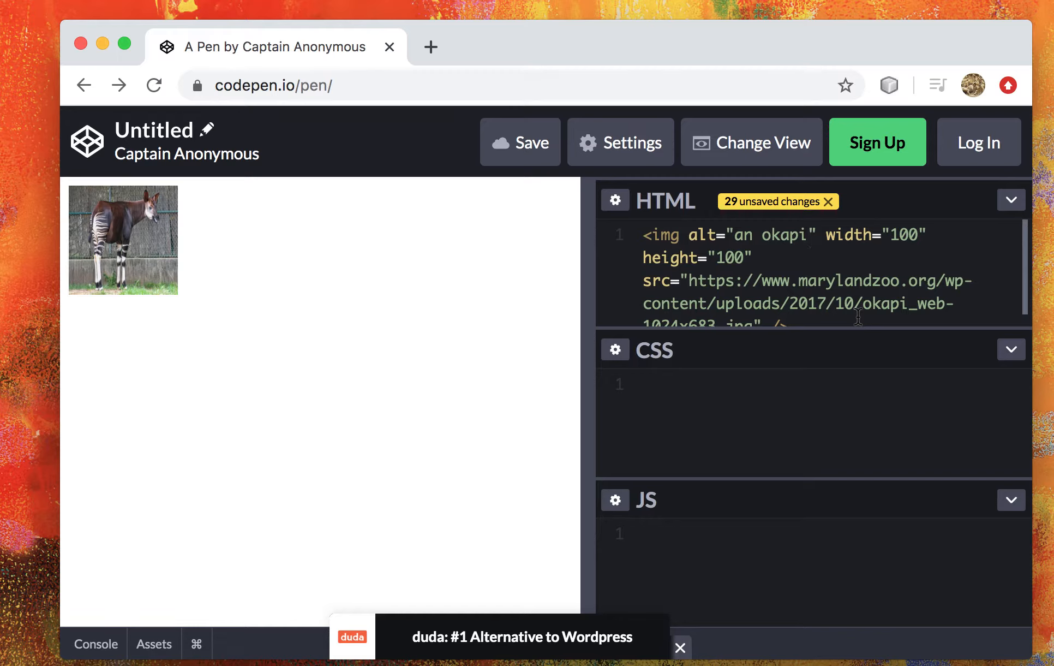
{"action": "mouse_move", "coordinate": [820, 329]}
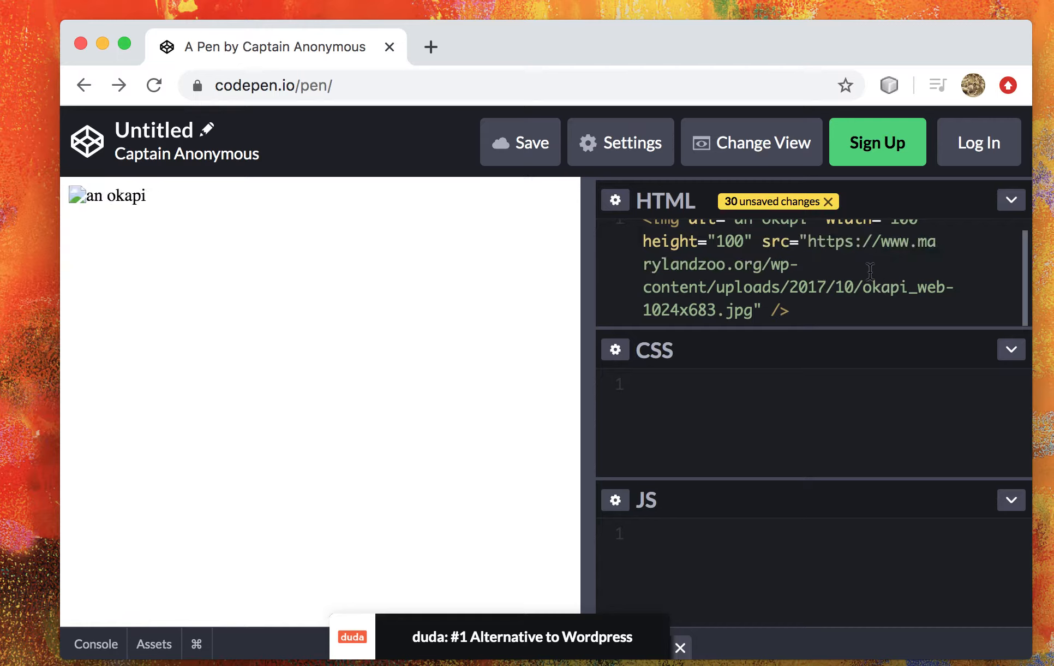
{"action": "mouse_move", "coordinate": [776, 269]}
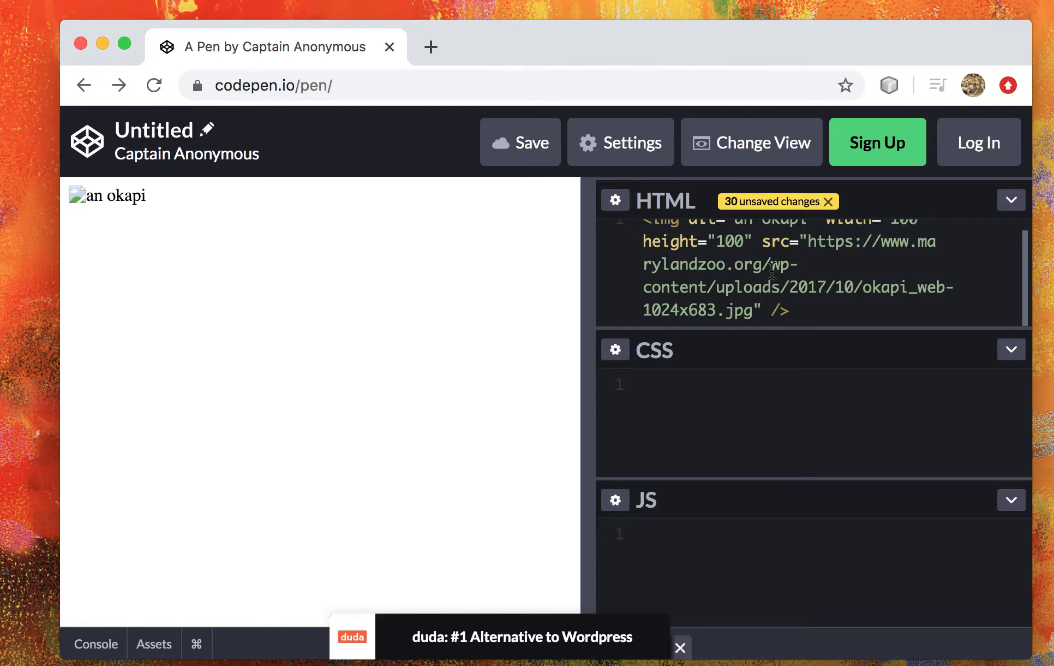
{"action": "mouse_move", "coordinate": [634, 274]}
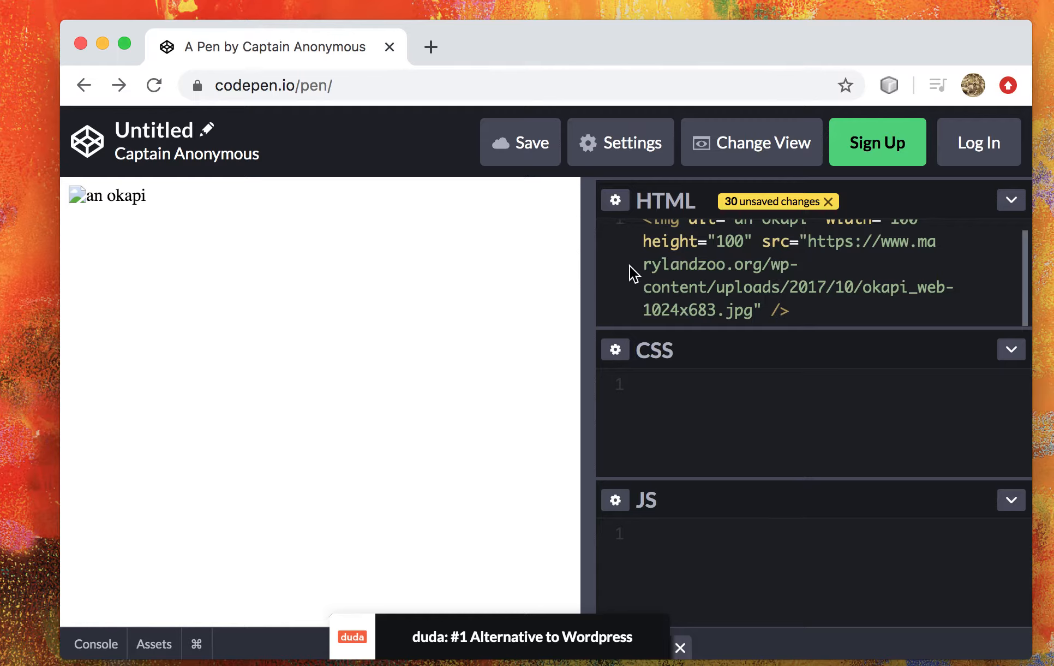
{"action": "mouse_move", "coordinate": [83, 206]}
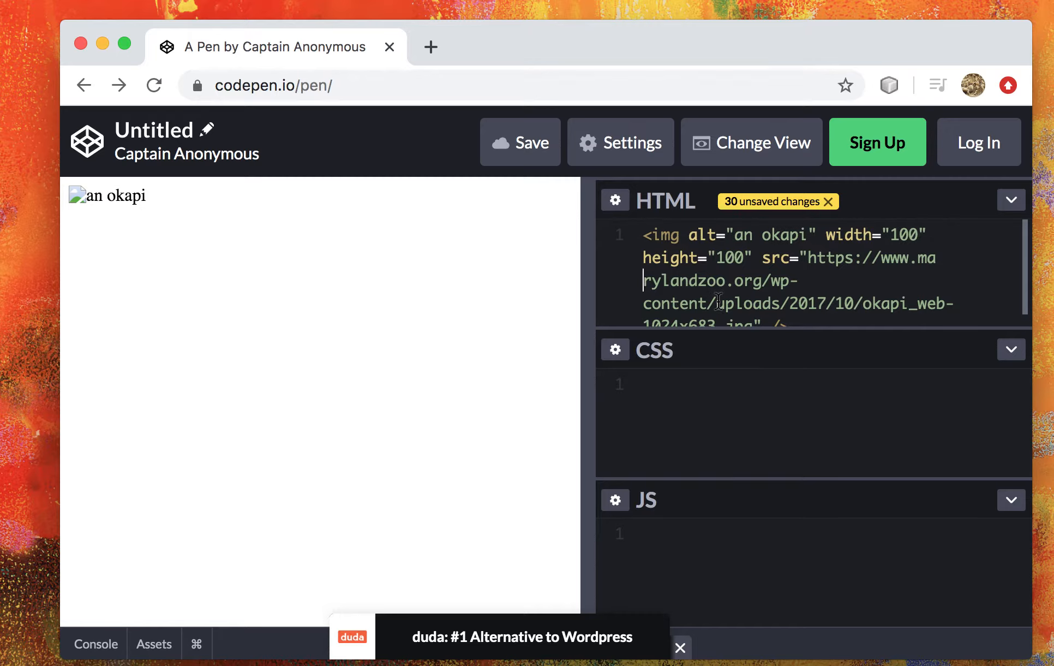
{"action": "mouse_move", "coordinate": [74, 205]}
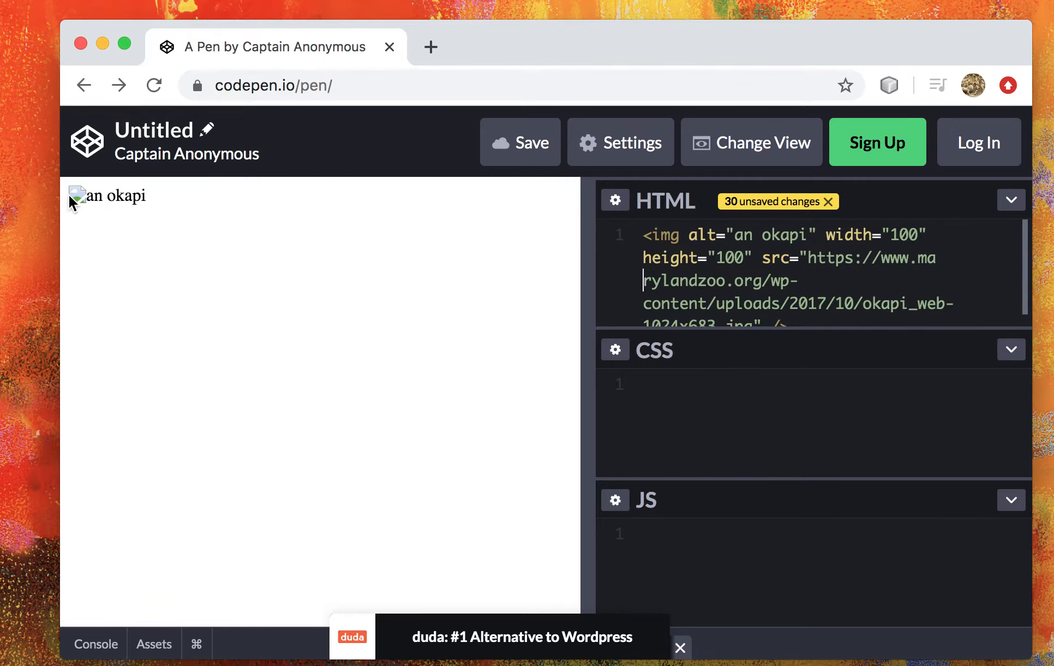
{"action": "mouse_move", "coordinate": [650, 344]}
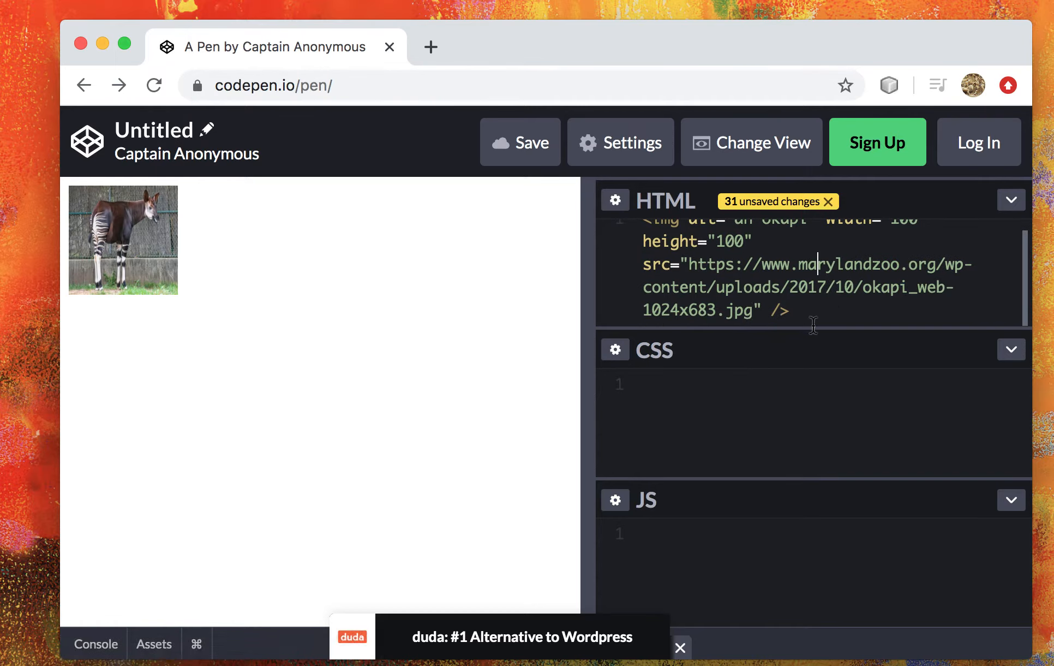
{"action": "mouse_move", "coordinate": [904, 353]}
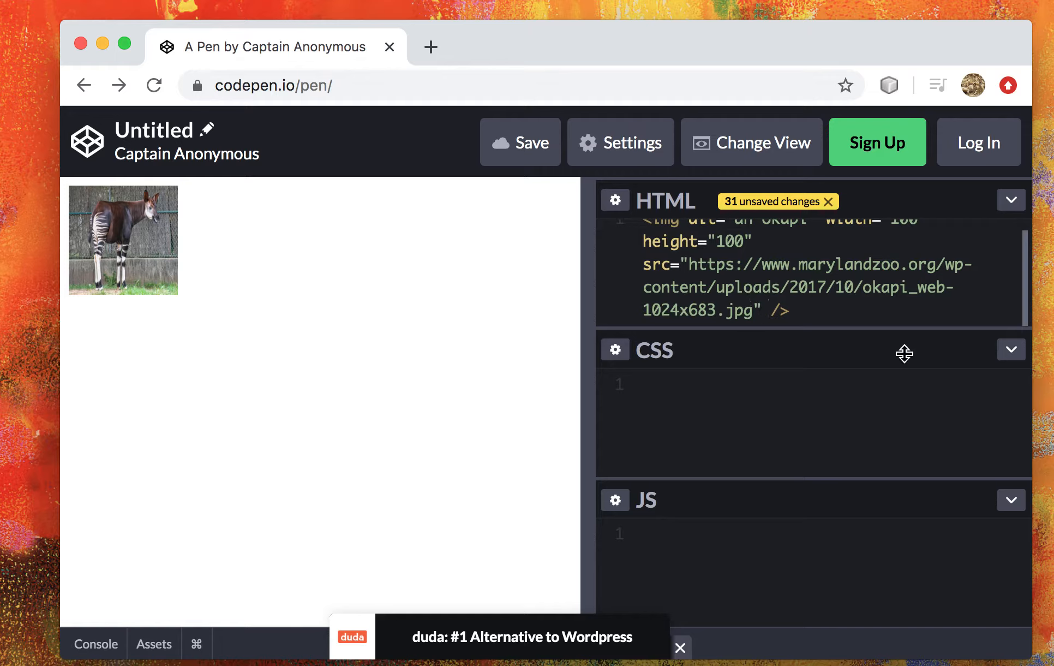
Add onload="window.alert('here!')" and an empty onerror, then dismiss the 'here!' alert.
{"action": "type", "text": "onload"}
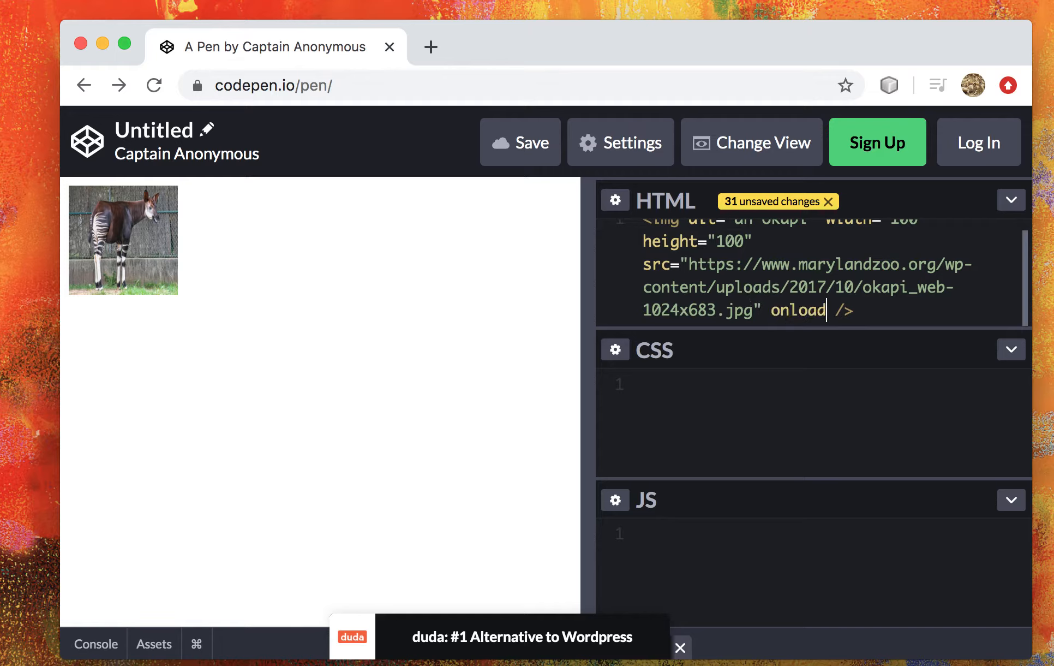
{"action": "type", "text": "=\"\" onef"}
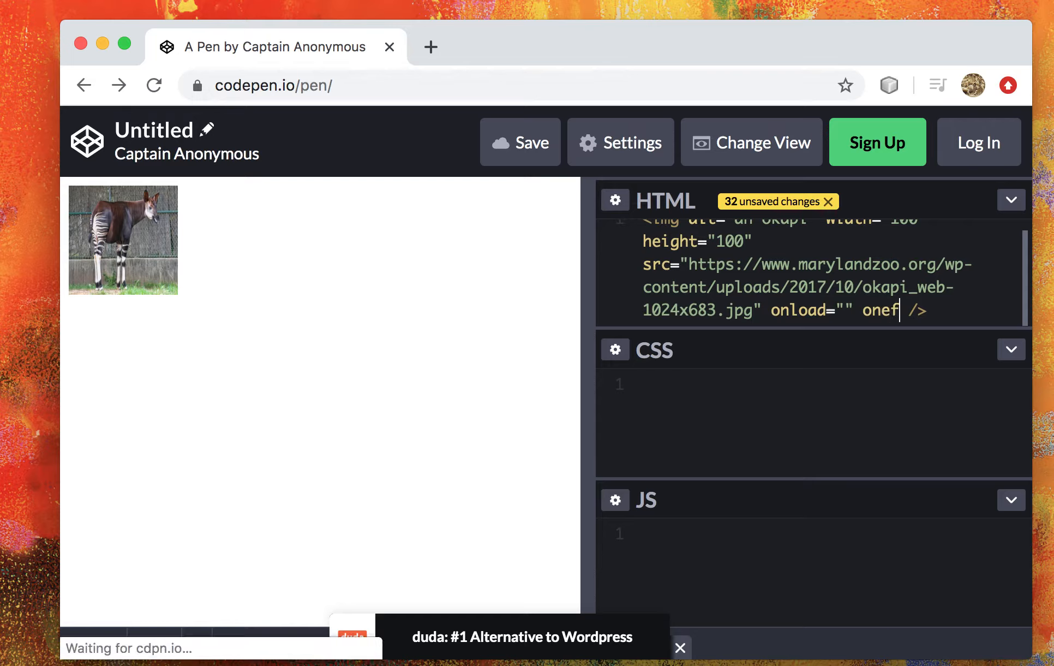
{"action": "type", "text": "rror=\"\""}
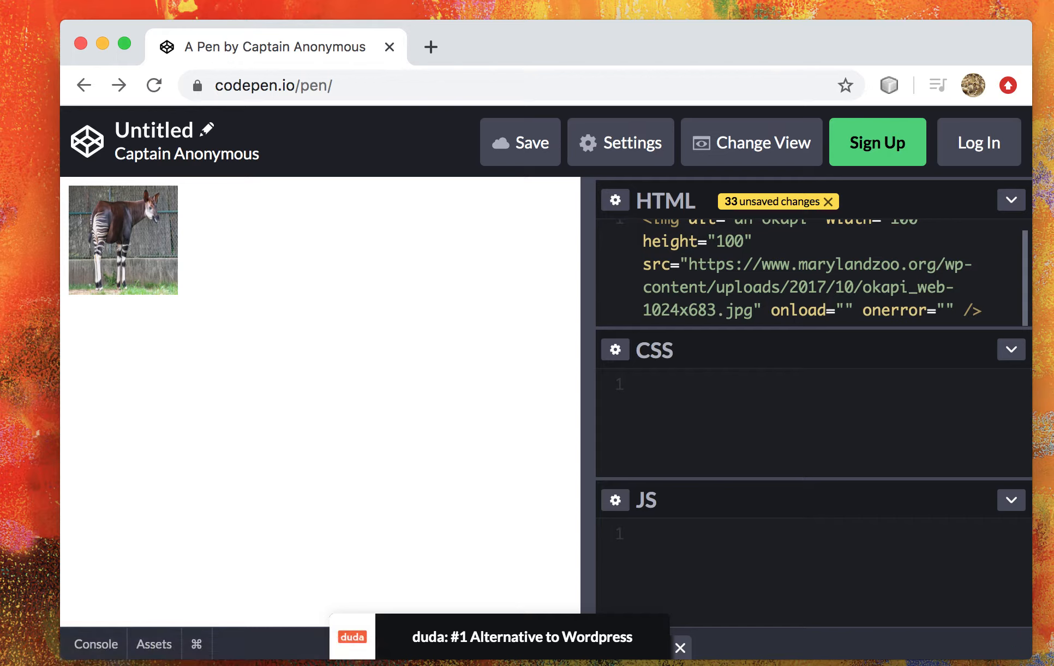
{"action": "type", "text": "window.alert("}
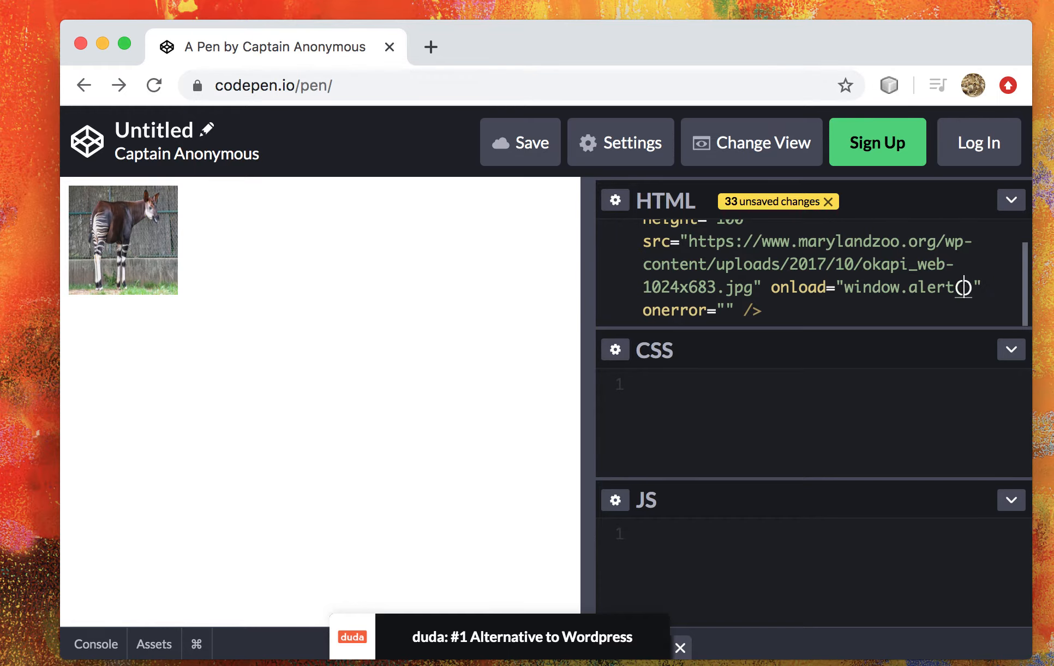
{"action": "type", "text": "'here'"}
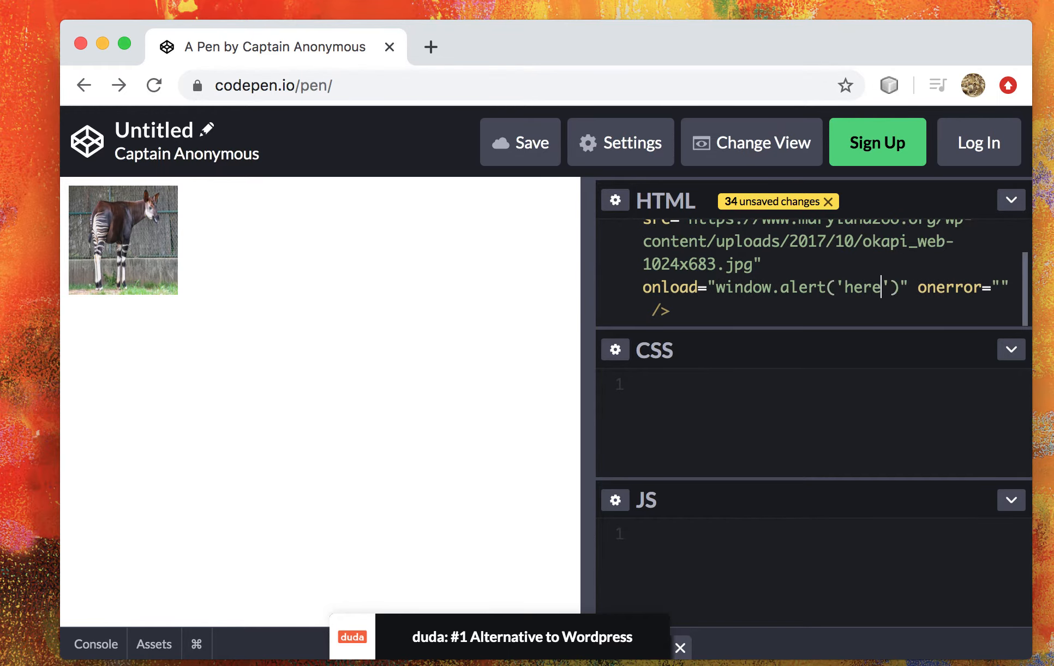
{"action": "mouse_move", "coordinate": [754, 211]}
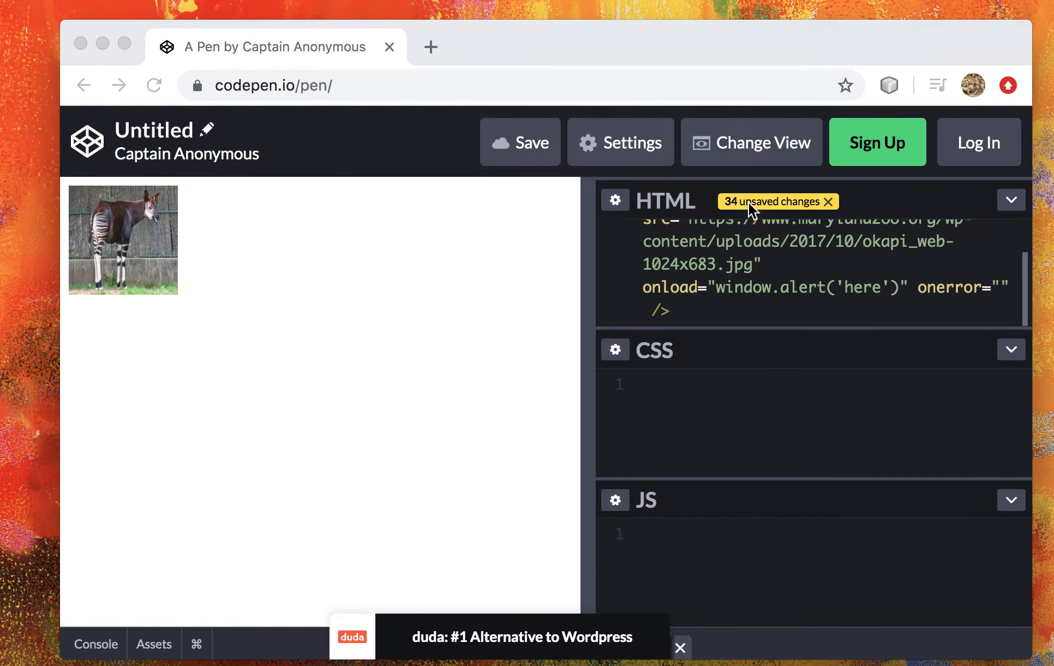
{"action": "type", "text": "!"}
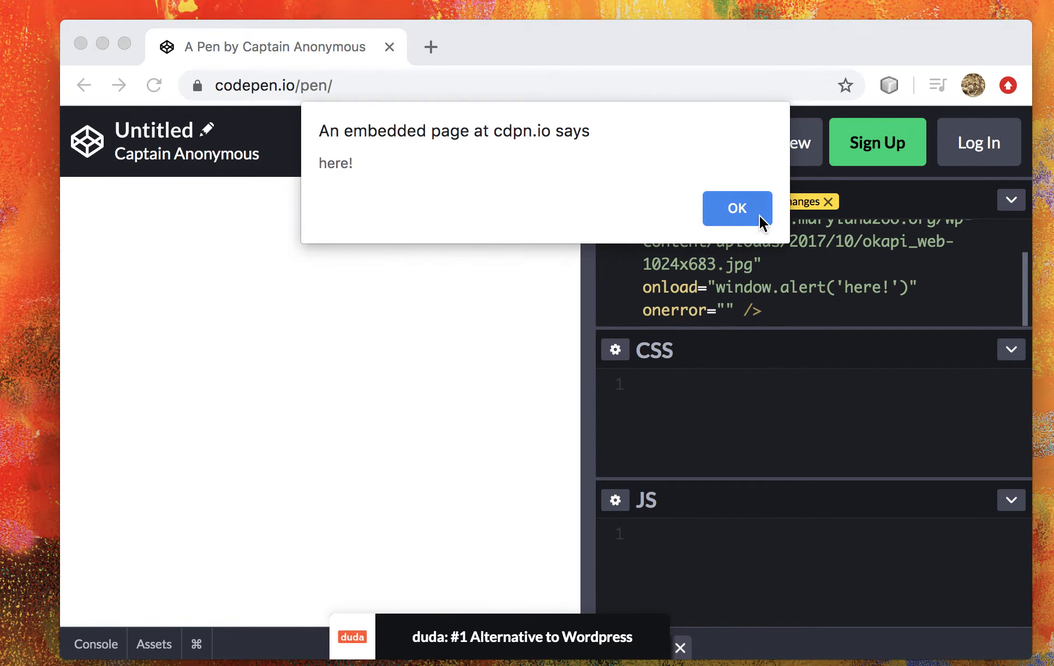
{"action": "left_click", "coordinate": [737, 208]}
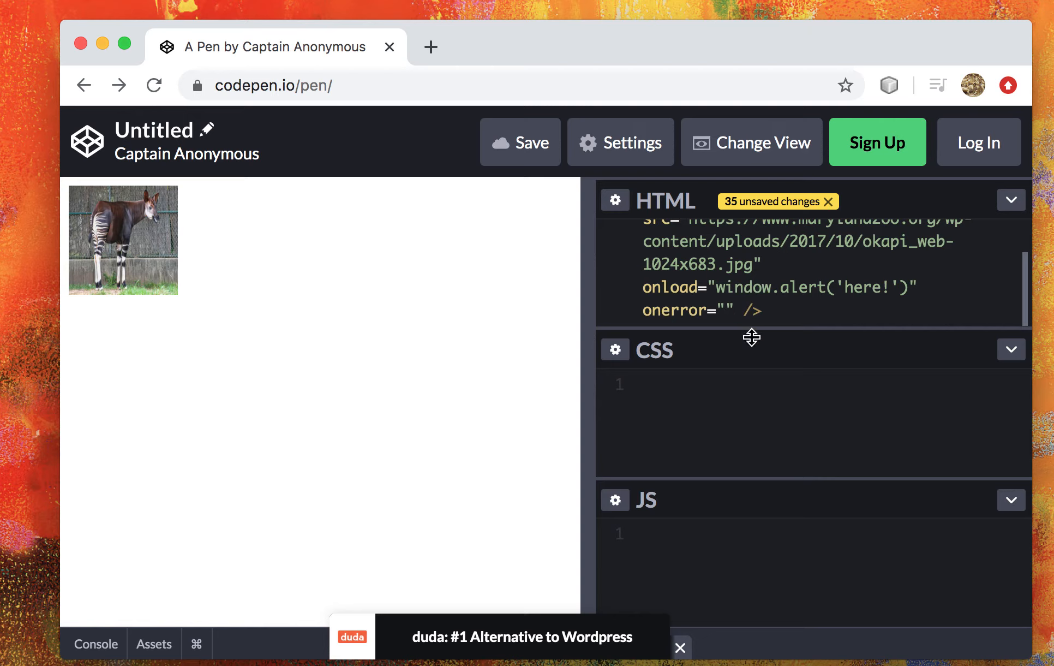
Make onerror alert 'there!', break the src URL with a space, and dismiss both alerts.
{"action": "type", "text": "window.alert()"}
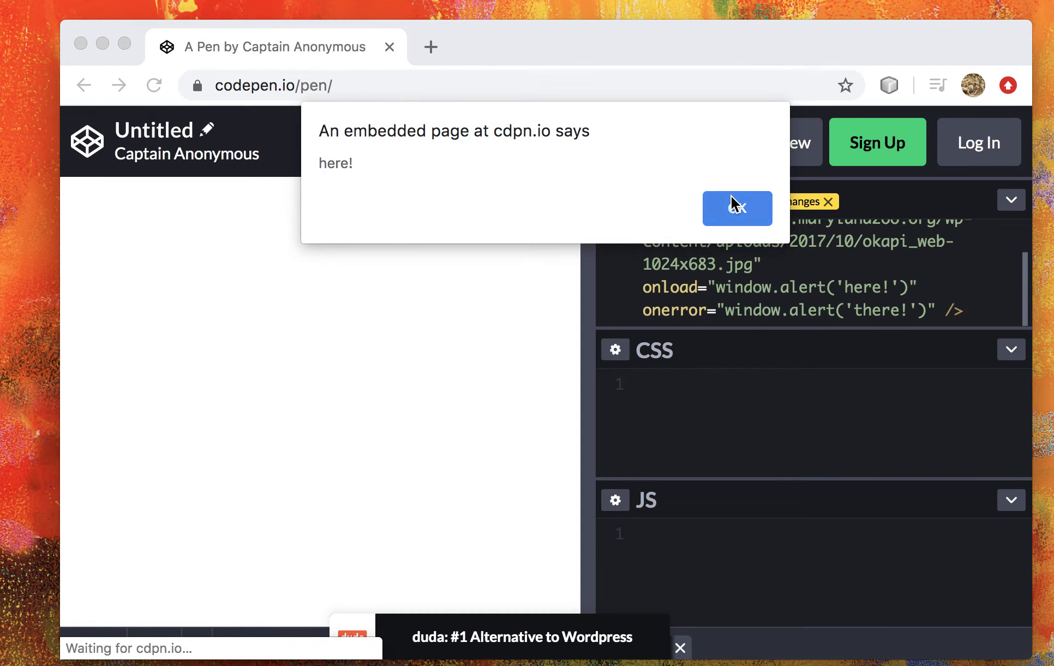
{"action": "left_click", "coordinate": [736, 209]}
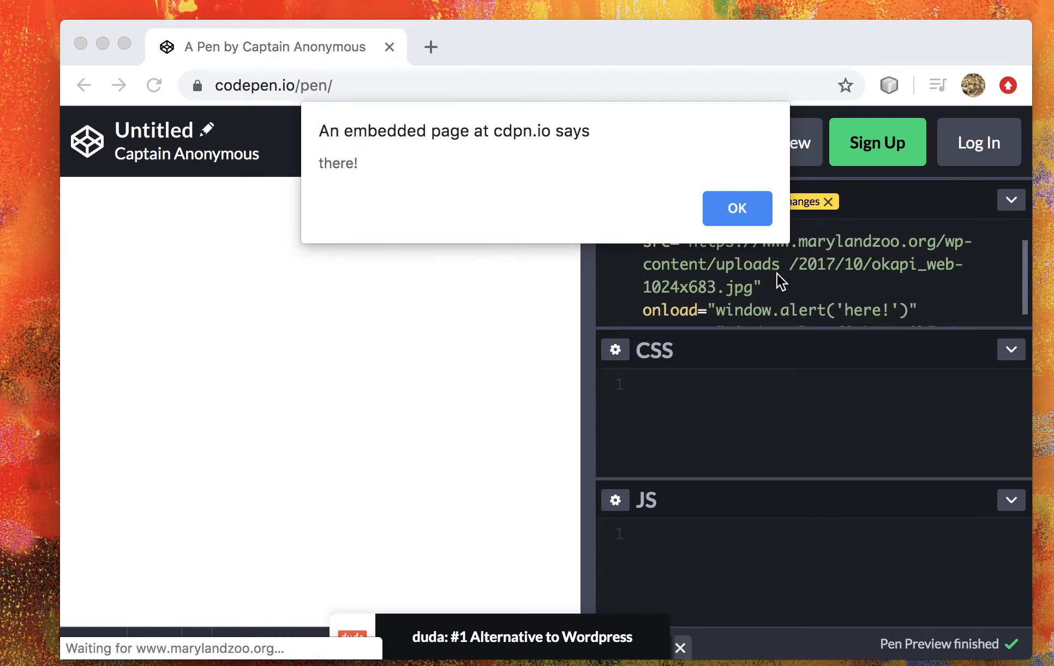
{"action": "mouse_move", "coordinate": [738, 226]}
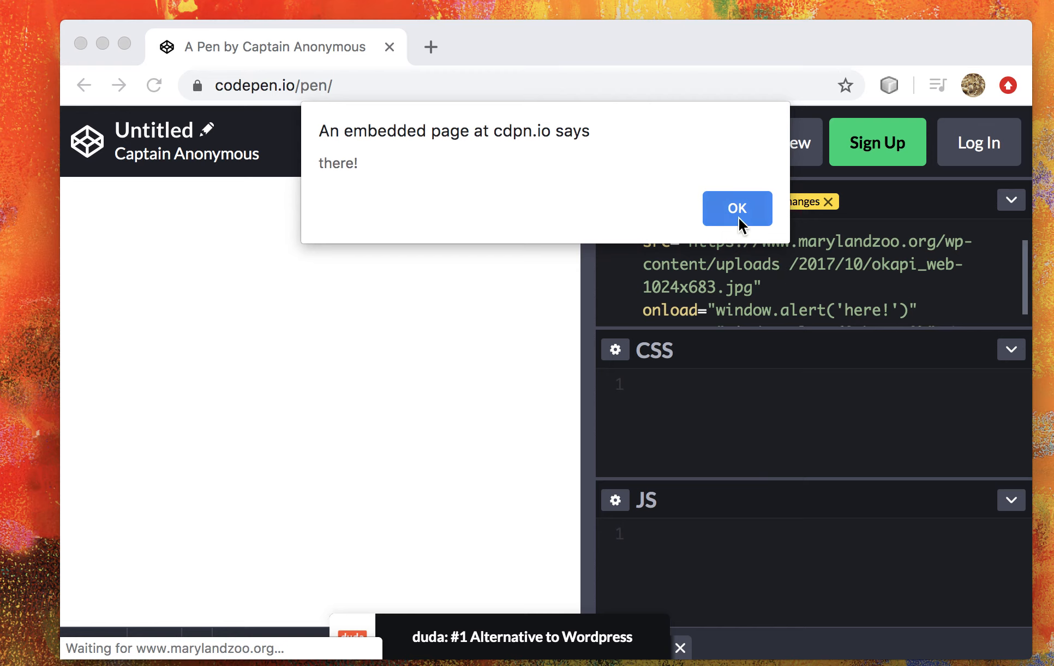
{"action": "left_click", "coordinate": [737, 208]}
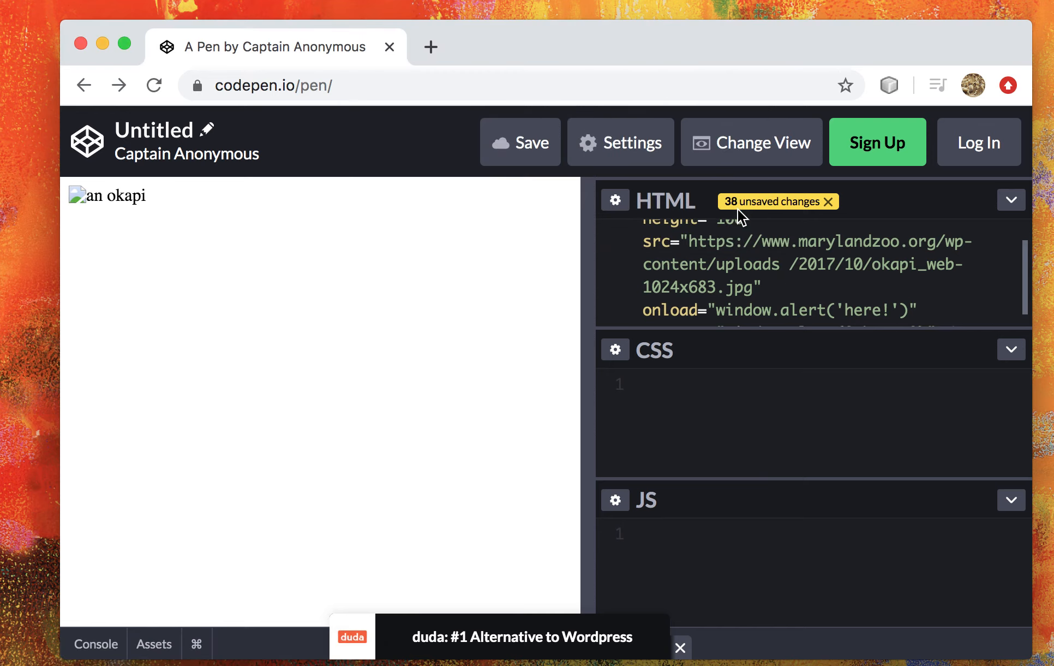
{"action": "mouse_move", "coordinate": [758, 255]}
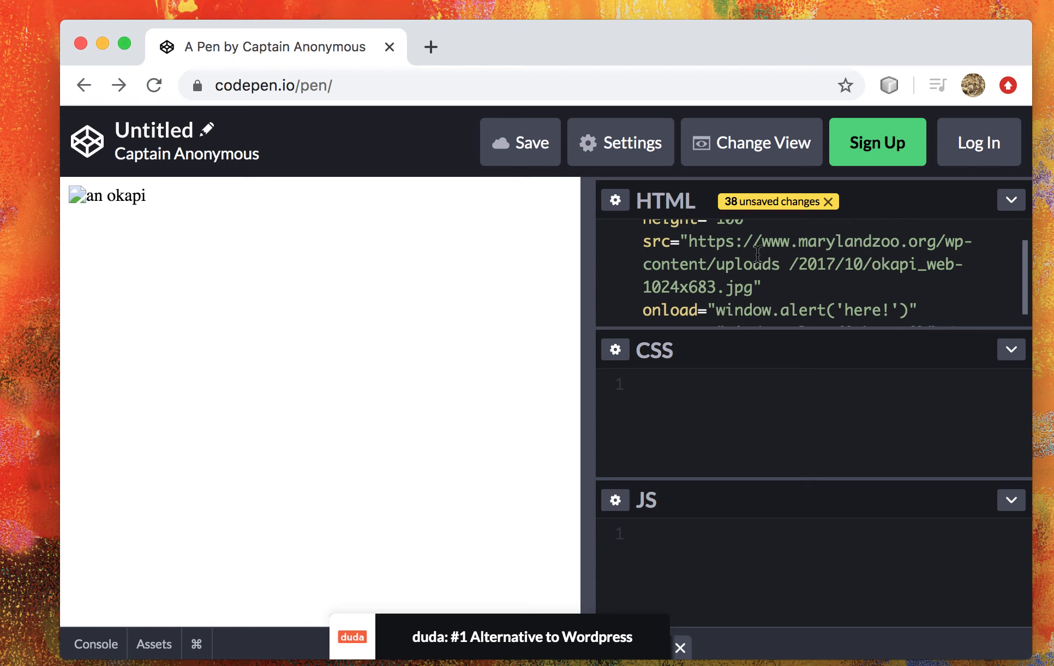
{"action": "mouse_move", "coordinate": [816, 351]}
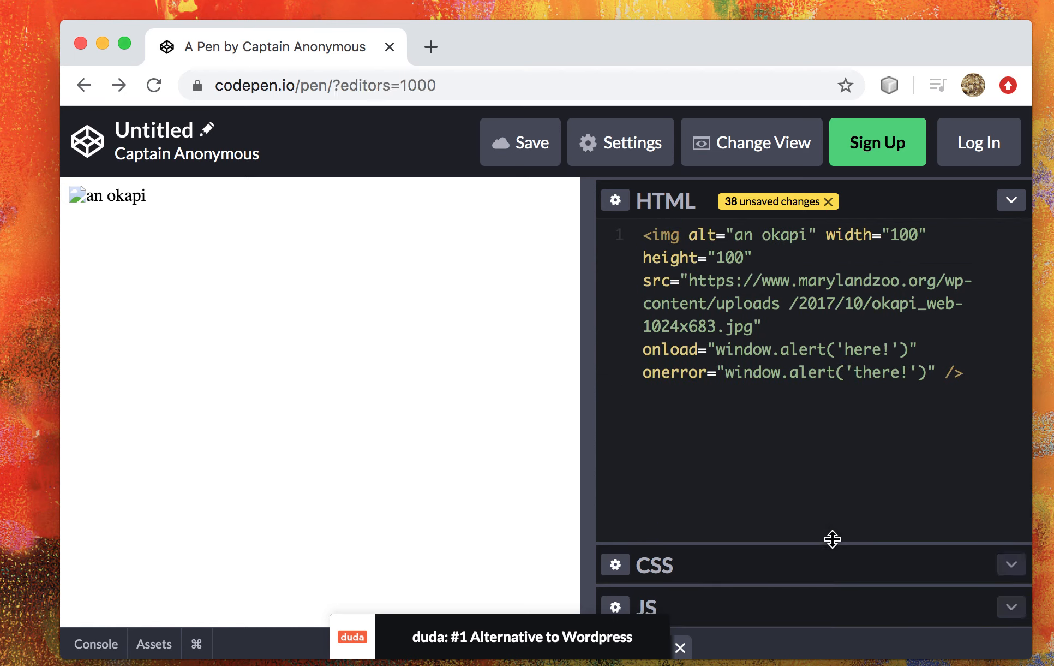
{"action": "mouse_move", "coordinate": [867, 250]}
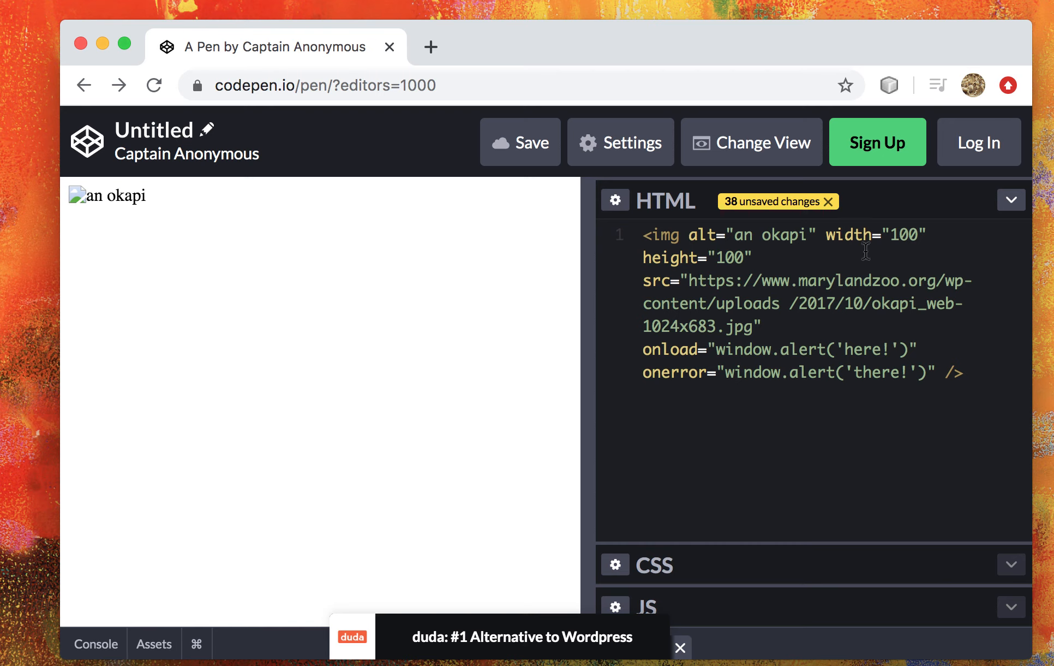